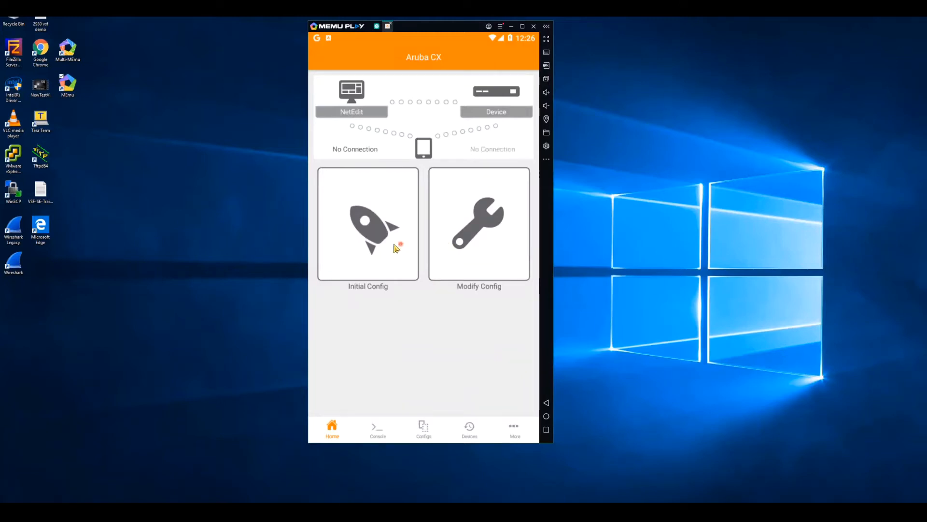
pyautogui.moveTo(382, 243)
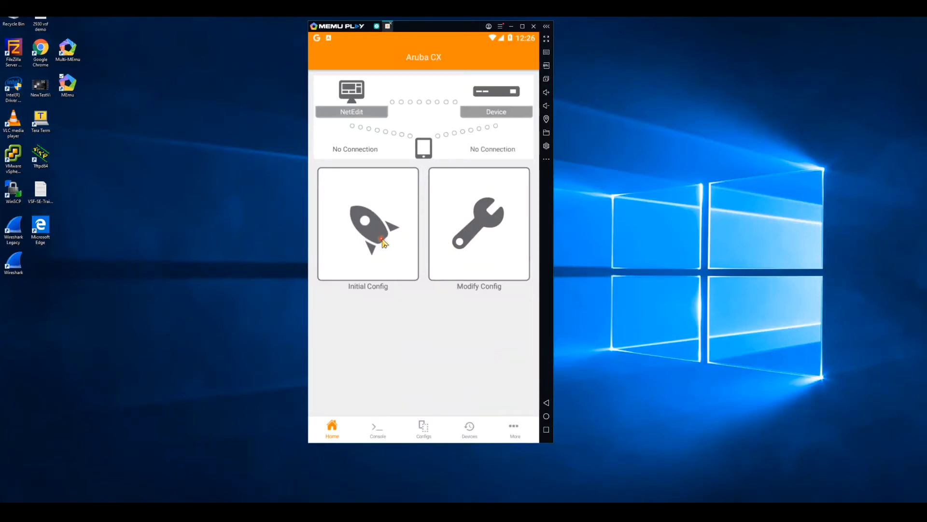
# Begin initial config over the network to 10.5.7.21 as admin.
pyautogui.click(368, 224)
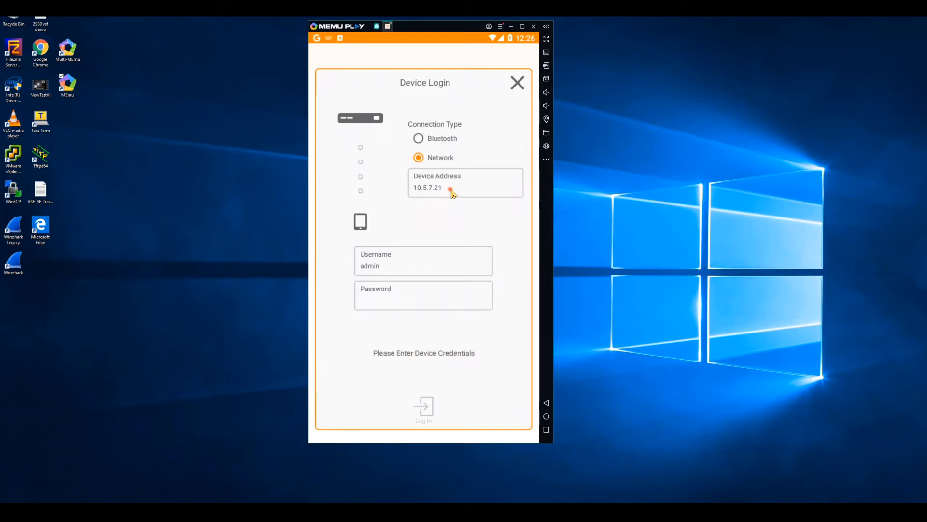
pyautogui.moveTo(445, 213)
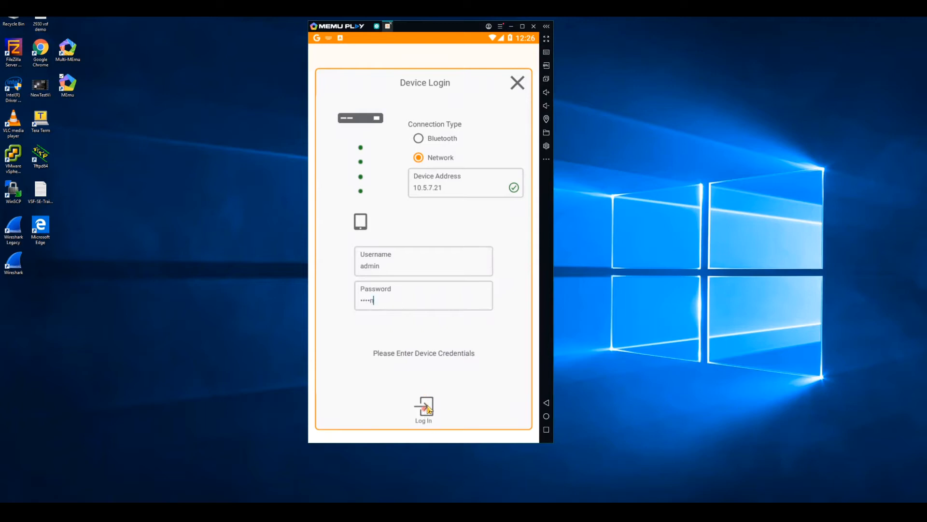
# Log in to the switch, then fill NetEdit server 10.5.6.14 with user admin.
pyautogui.click(423, 407)
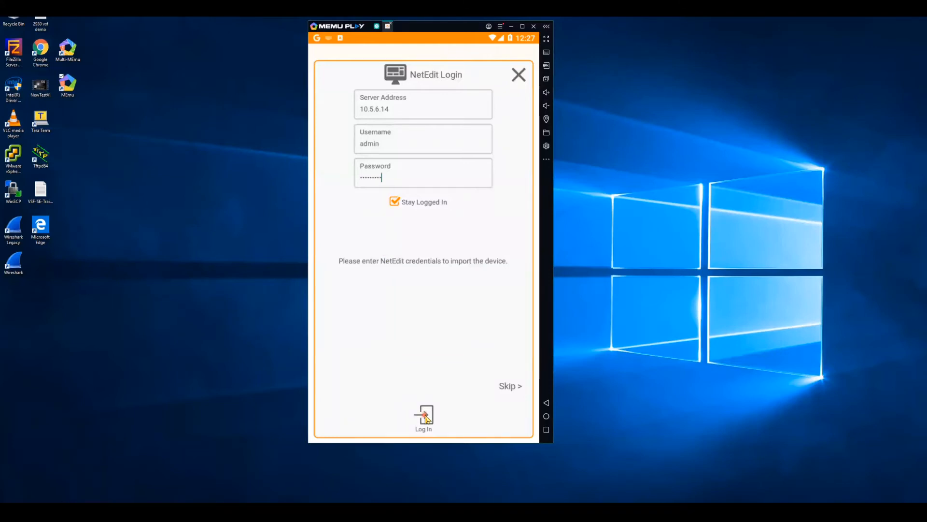
# Log in to NetEdit, fill the OOBM template's admin password for 6300-VSF, and preview it.
pyautogui.click(423, 416)
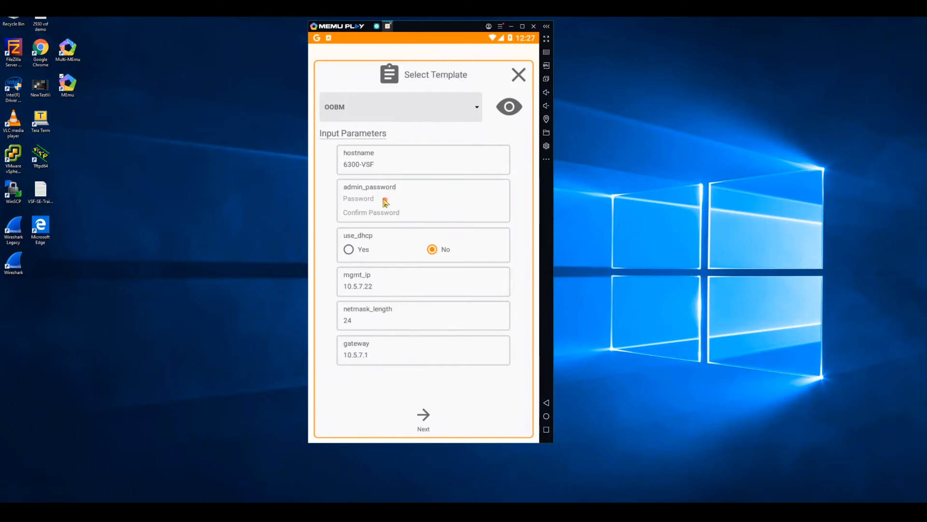
pyautogui.moveTo(365, 201)
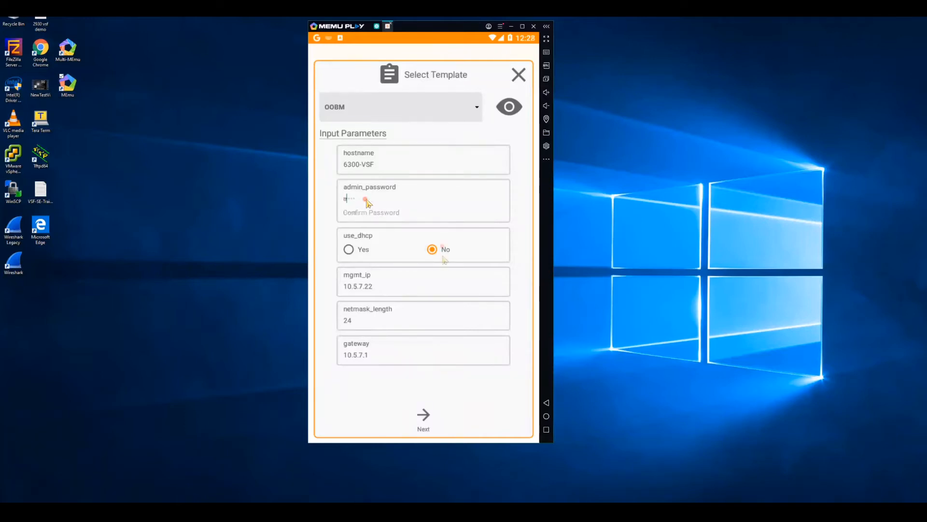
pyautogui.write('•••••')
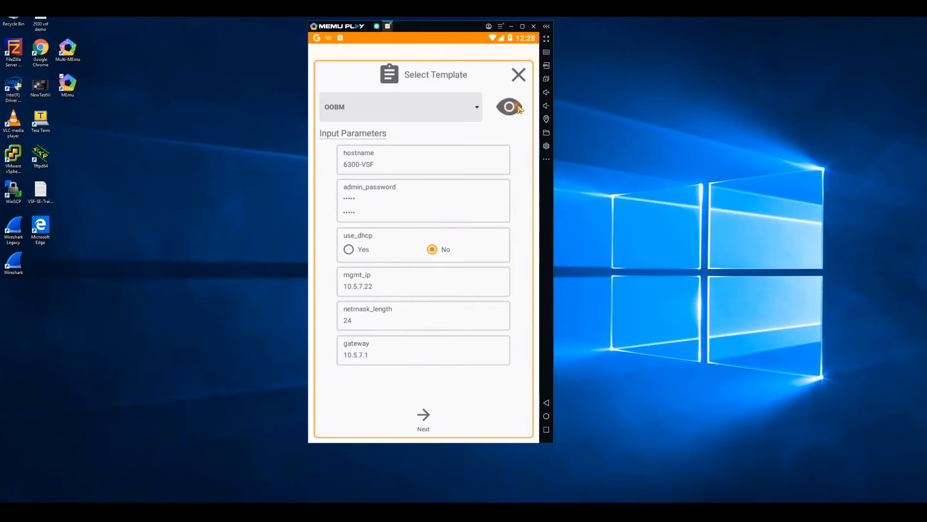
pyautogui.click(508, 106)
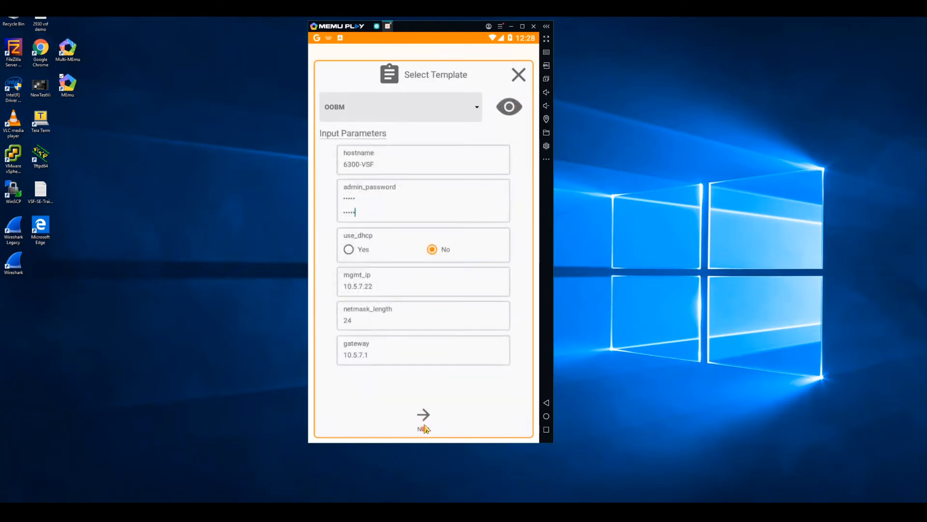
# Proceed to Deploy Config and scroll through the generated 6300-VSF configuration.
pyautogui.click(423, 415)
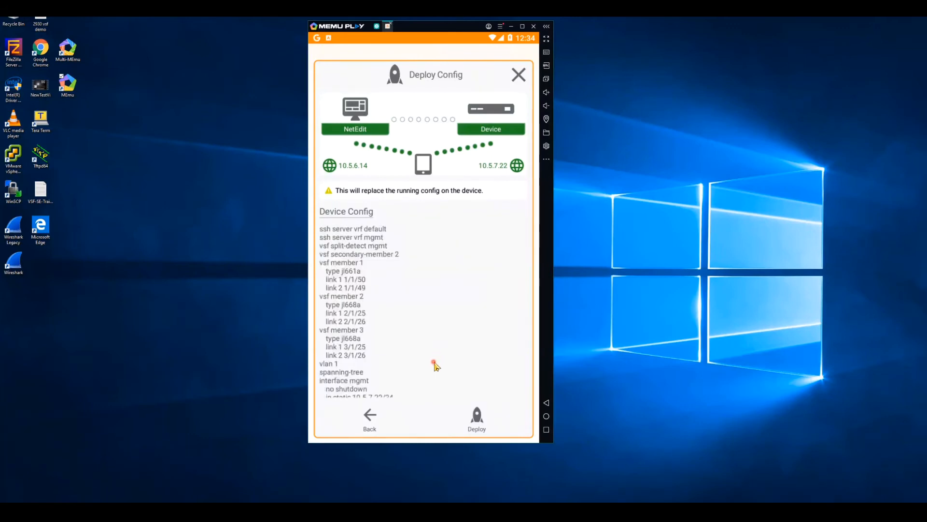
pyautogui.scroll(-3)
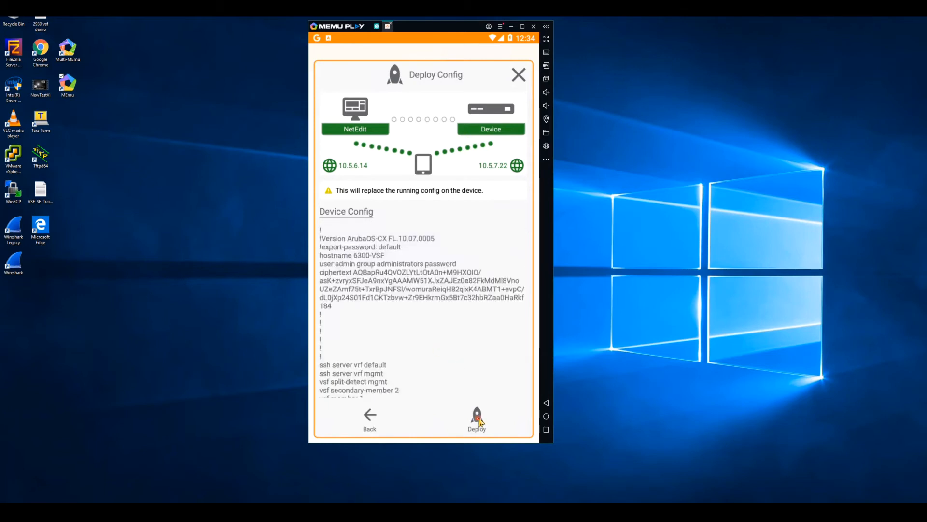
# Deploy the configuration to 10.5.7.22 and finish once all four steps complete.
pyautogui.click(476, 415)
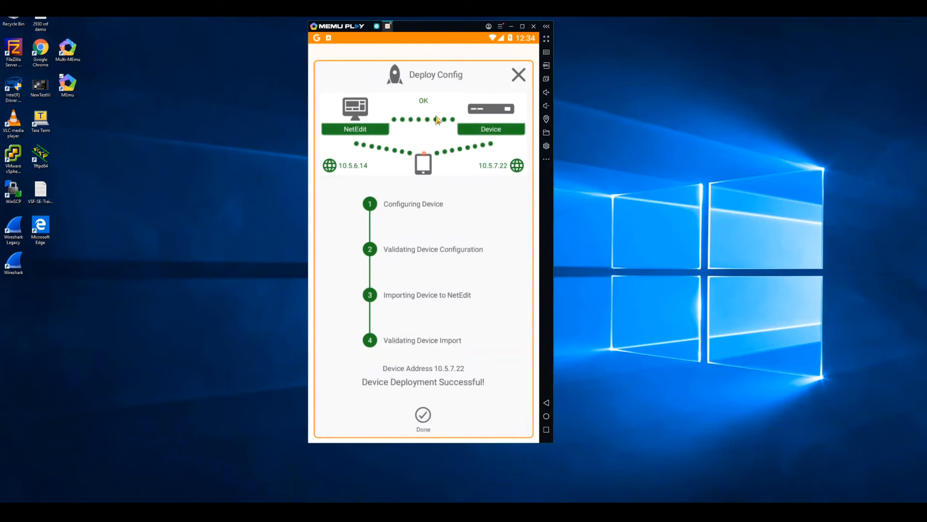
pyautogui.moveTo(528, 399)
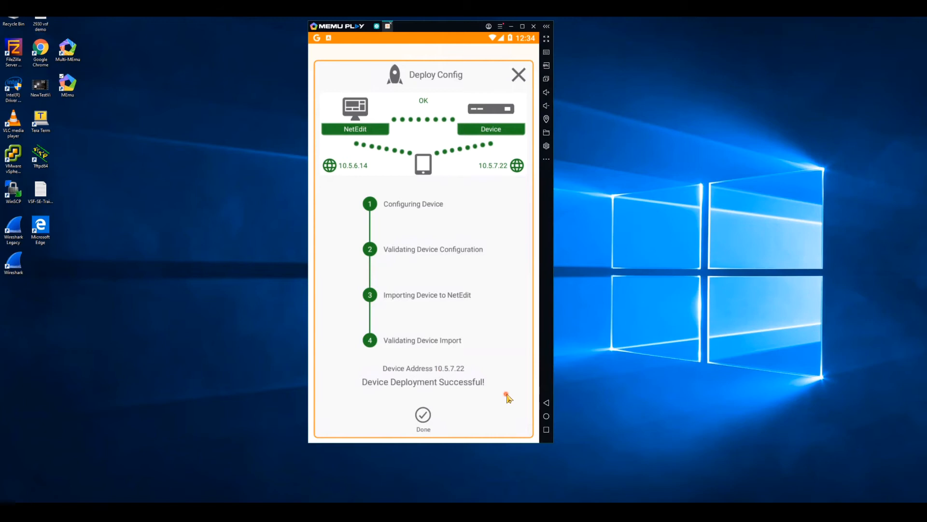
pyautogui.click(423, 415)
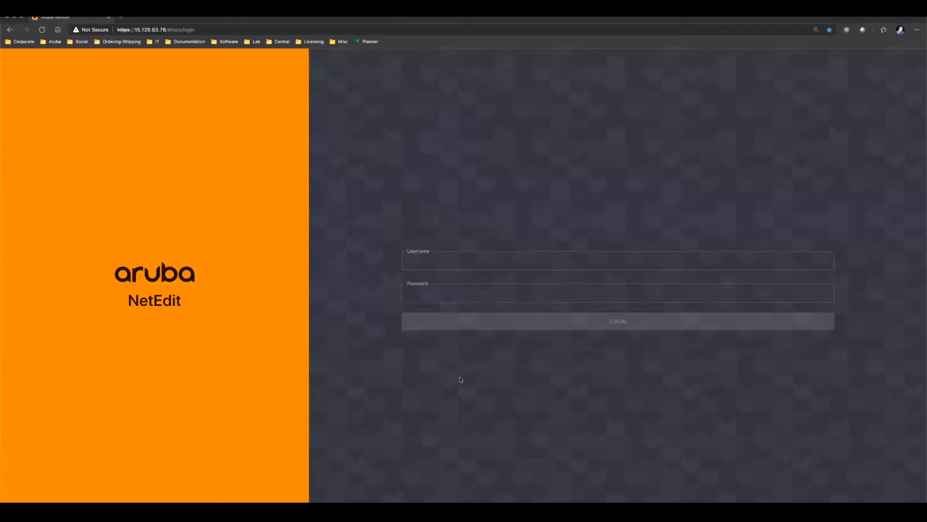
# Sign in to NetEdit as admin to reach the 16-device topology map.
pyautogui.click(618, 320)
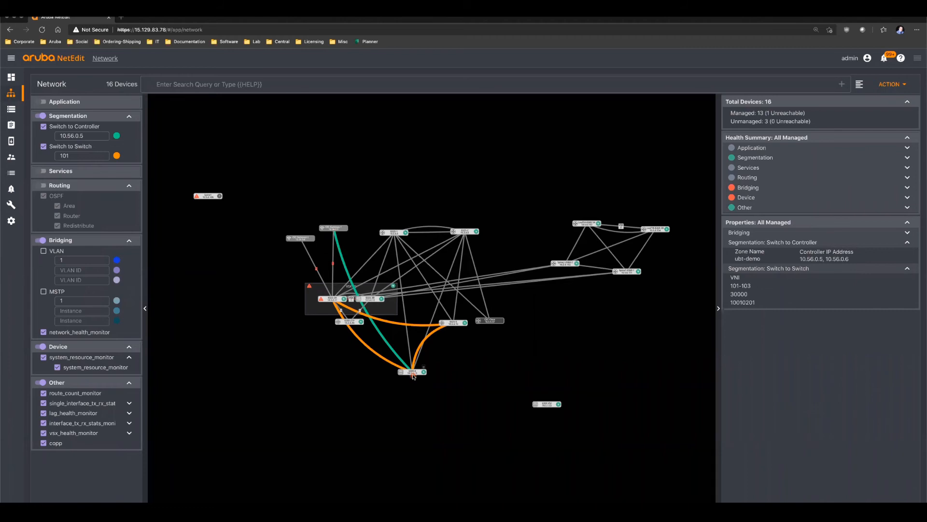
pyautogui.moveTo(336, 238)
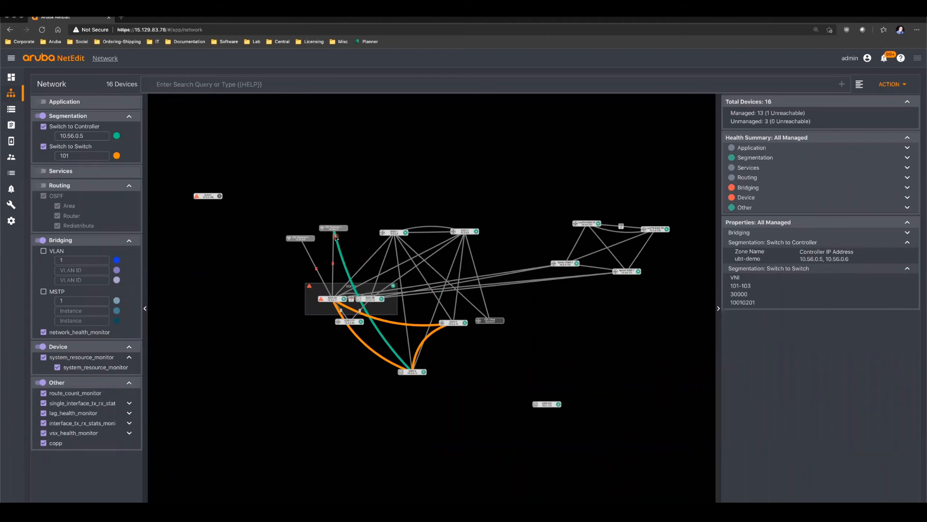
pyautogui.moveTo(387, 330)
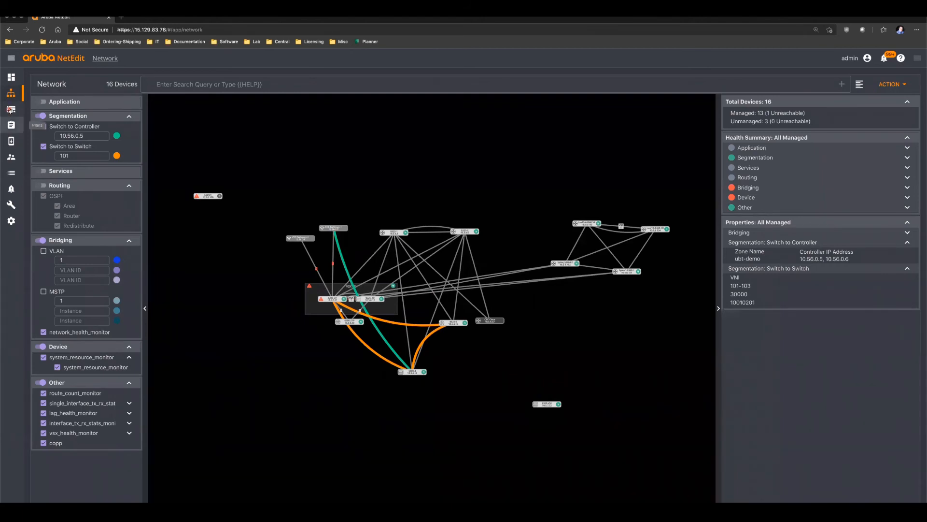
# Show the Devices list containing 6300-VSF at 10.5.7.22, revision 1.
pyautogui.click(11, 110)
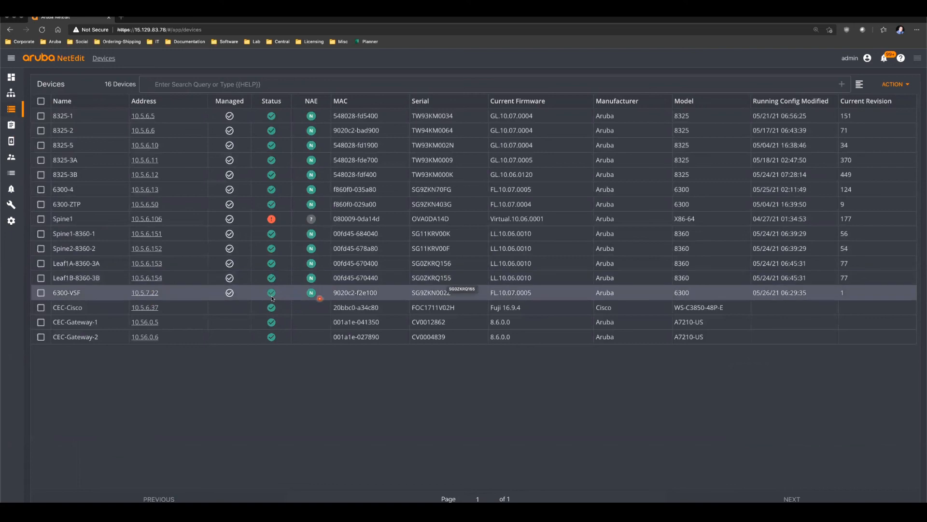
# View device details for 6300-VSF with status OK and 5 conformance warnings.
pyautogui.click(64, 293)
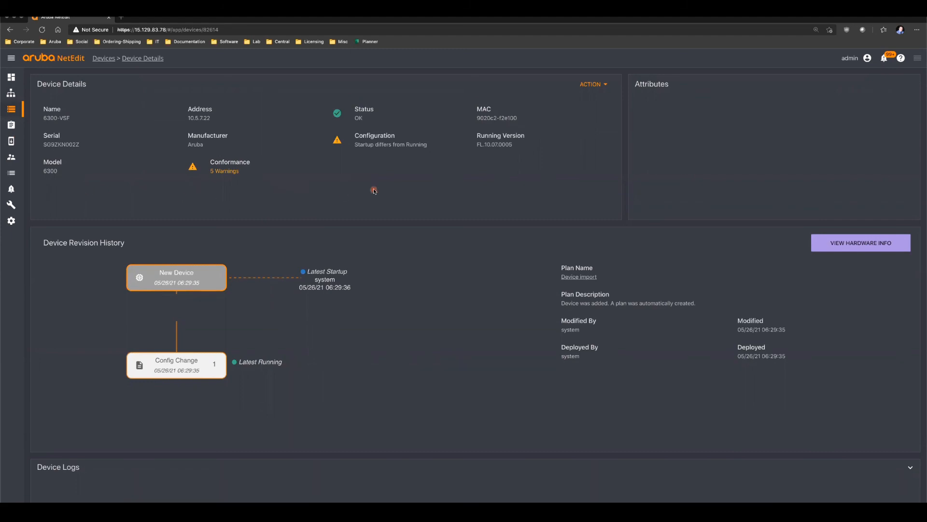
pyautogui.moveTo(369, 142)
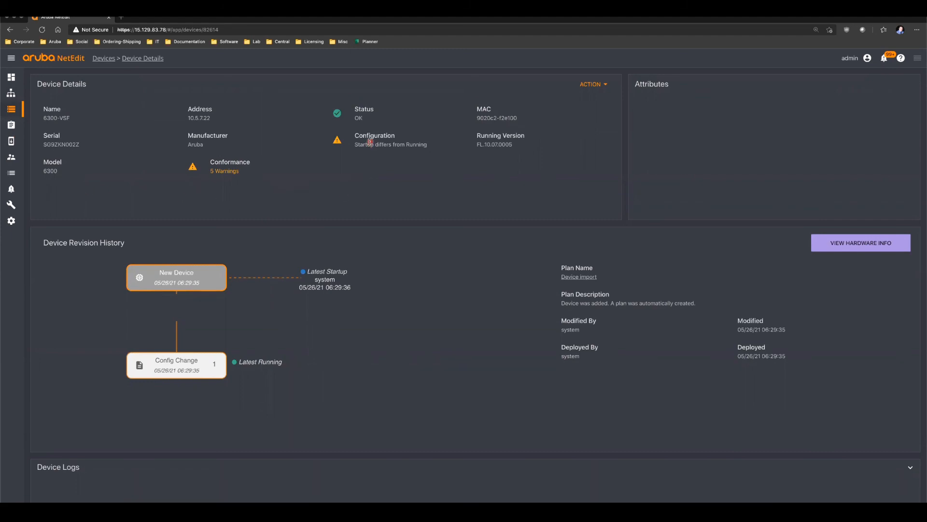
pyautogui.moveTo(370, 142)
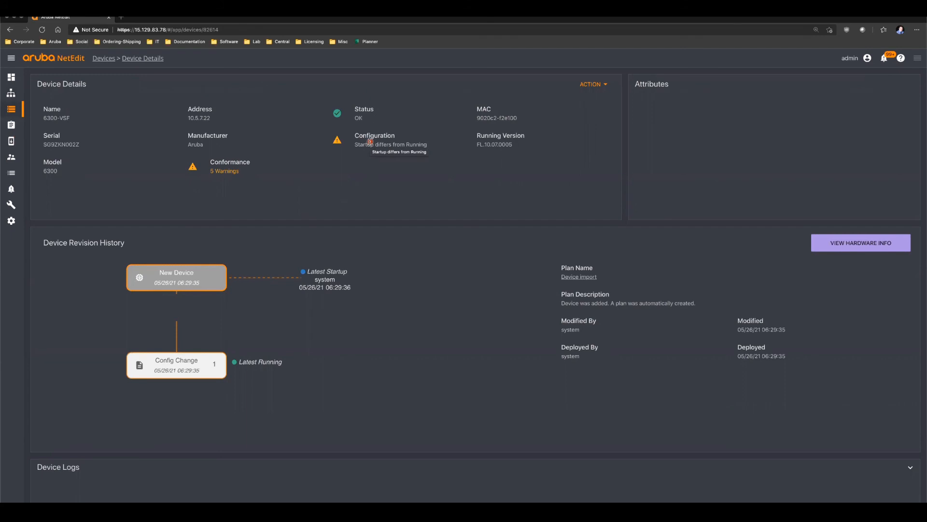
pyautogui.moveTo(326, 207)
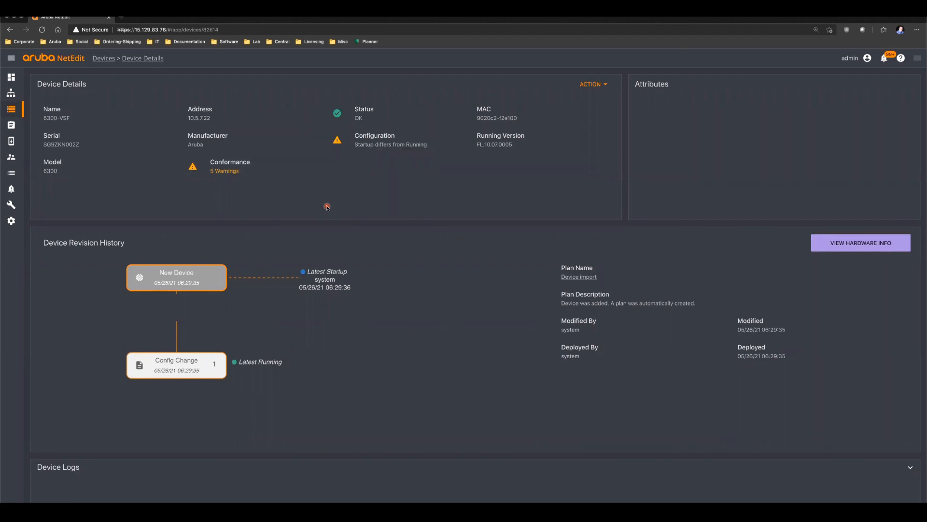
pyautogui.moveTo(228, 183)
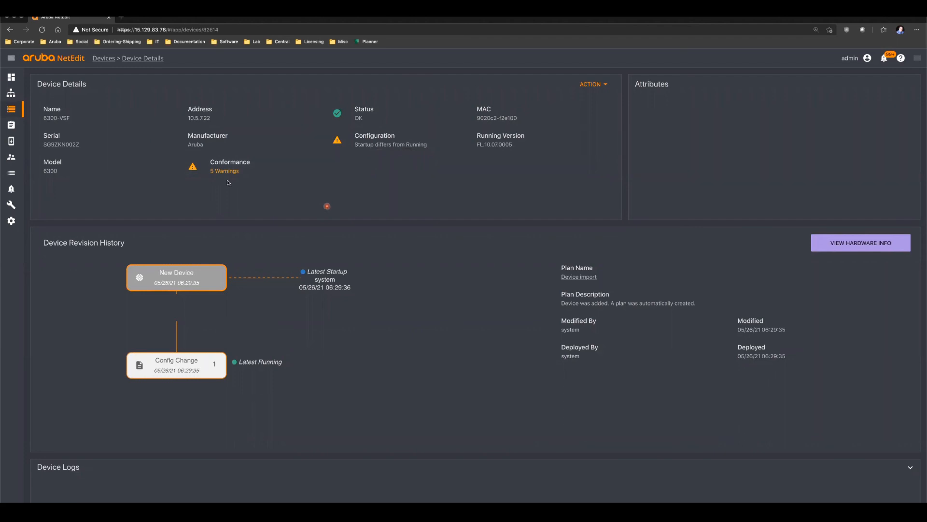
# Review and dismiss the 5 Common Criteria warnings, then enter Aruba Central's MultiEdit editor.
pyautogui.click(224, 171)
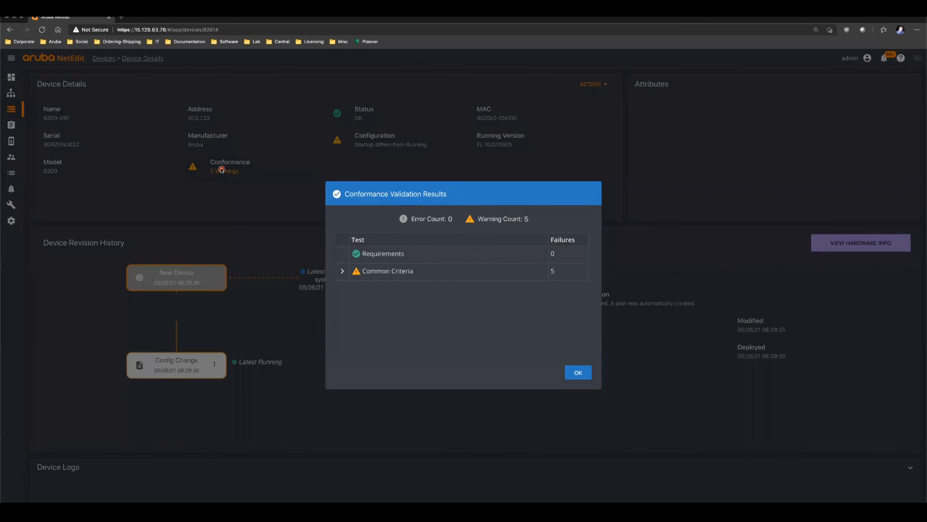
pyautogui.click(342, 270)
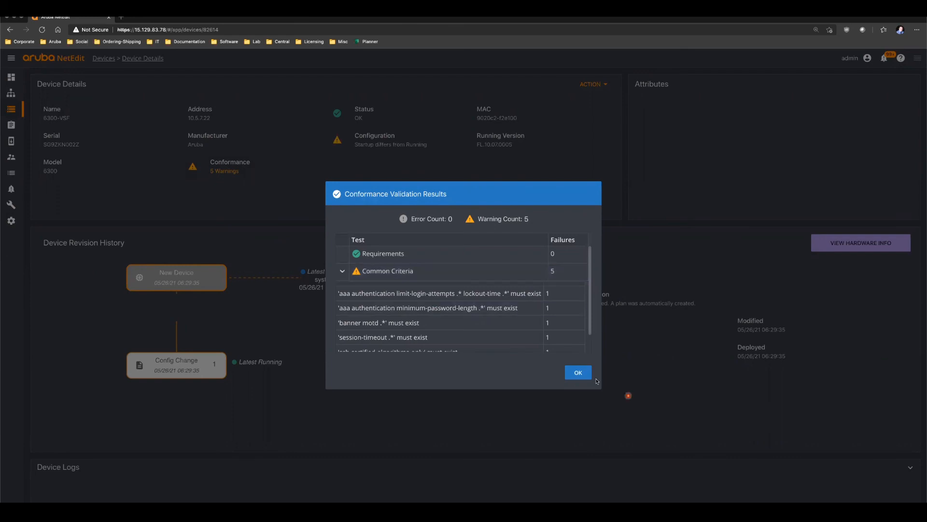
pyautogui.click(577, 372)
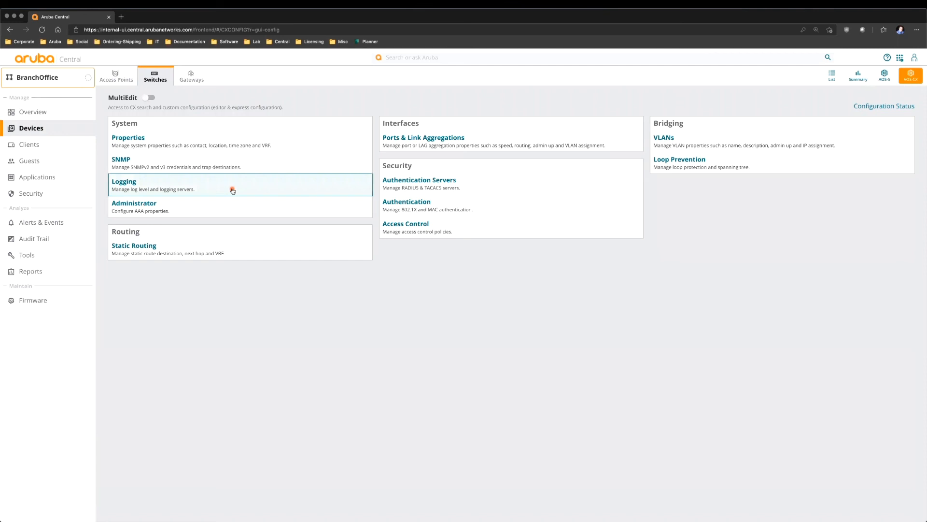
pyautogui.click(148, 98)
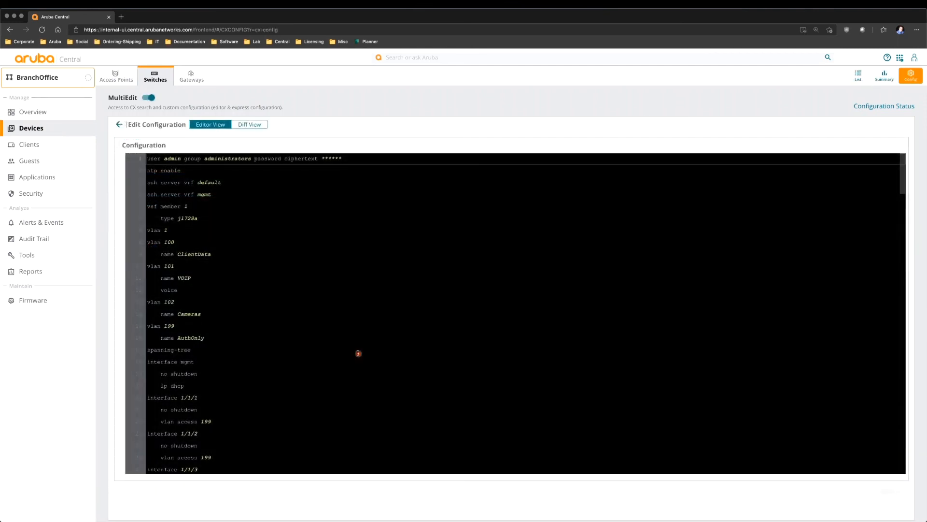